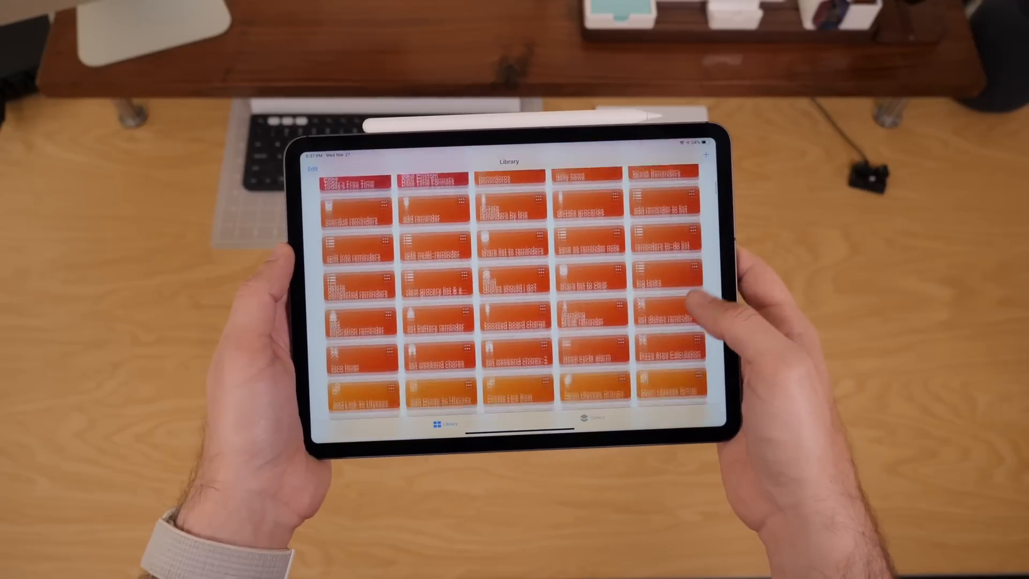
# Step: Save the Week 13 Notes note created by the Weekly Notes shortcut
pyautogui.scroll(-3)
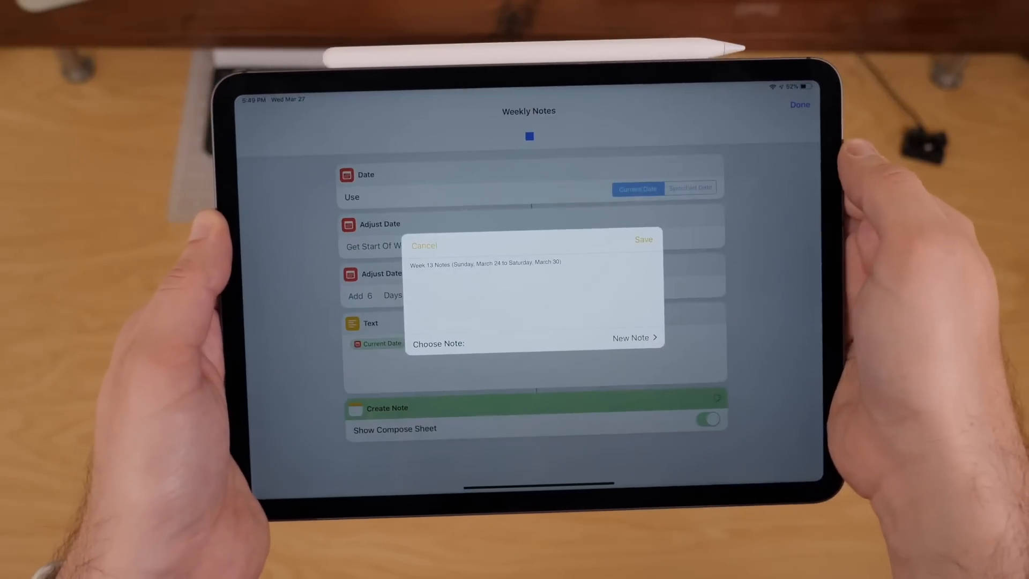
pyautogui.click(631, 338)
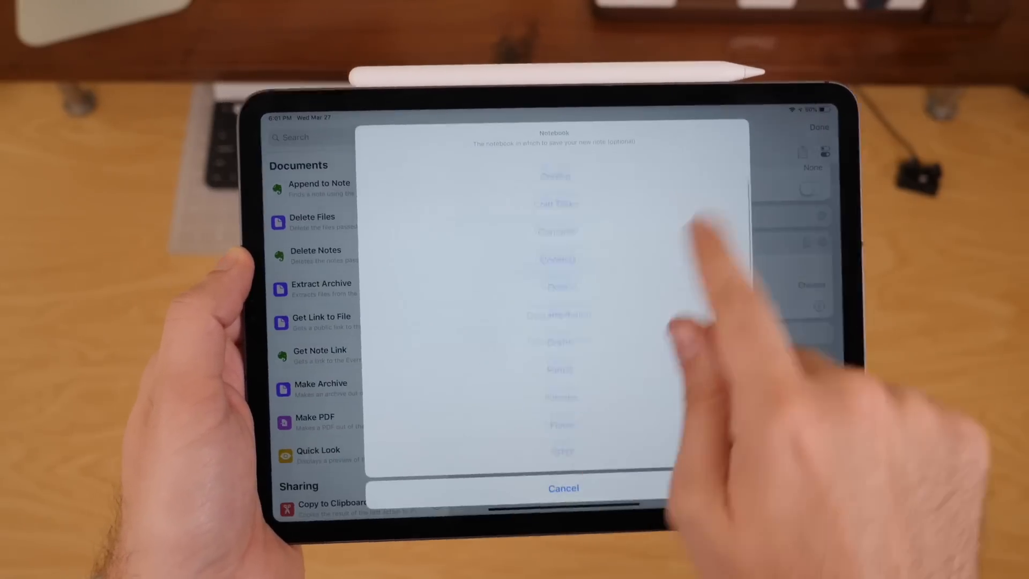
# Step: Open the notebook picker from the note-saving action's Notebook parameter
pyautogui.click(564, 488)
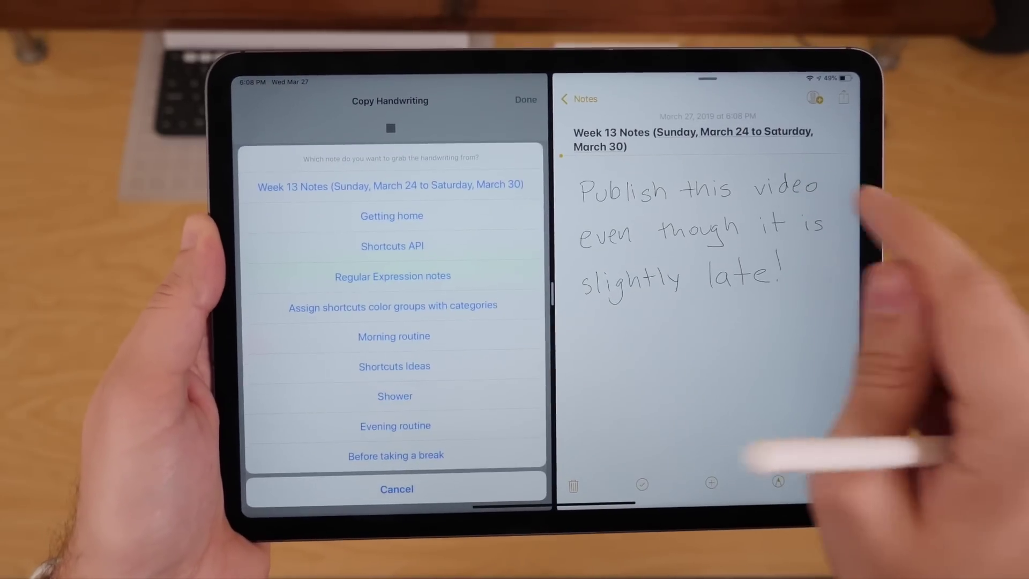
# Step: Pick the Week 13 Notes note as Copy Handwriting's source
pyautogui.click(391, 185)
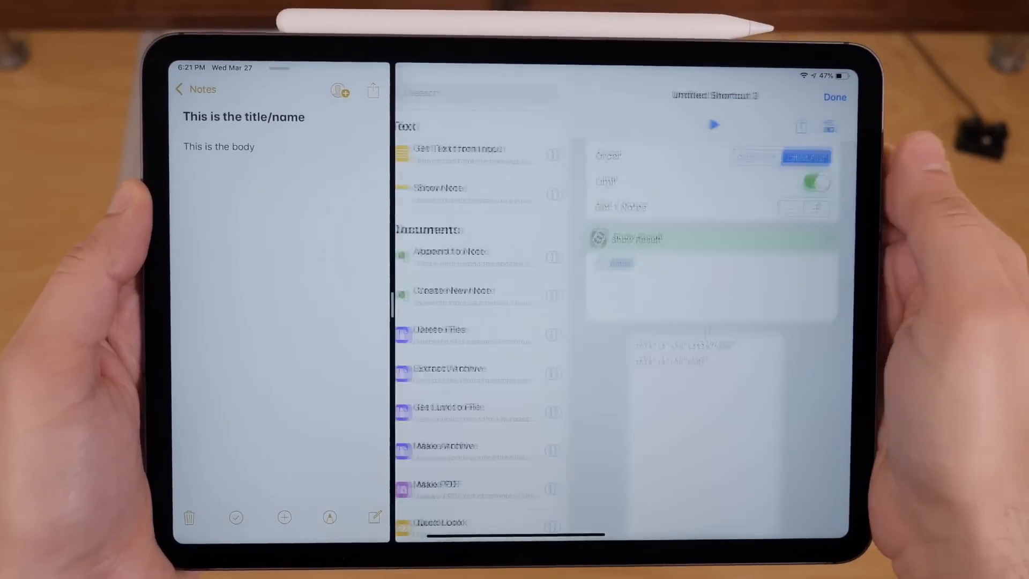
# Step: Run Untitled Shortcut 3 and dismiss the note body and title alerts
pyautogui.click(714, 124)
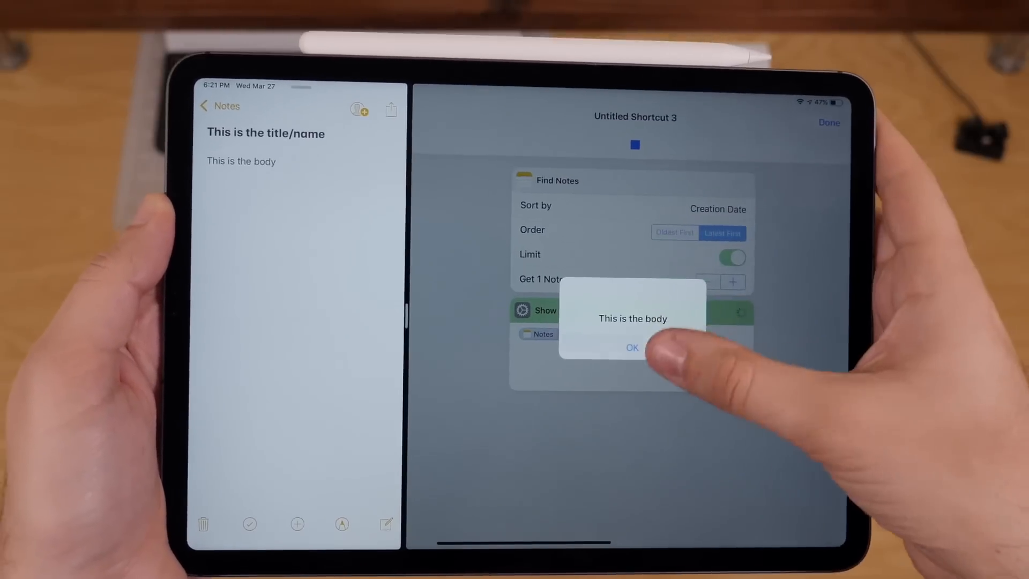
pyautogui.click(632, 348)
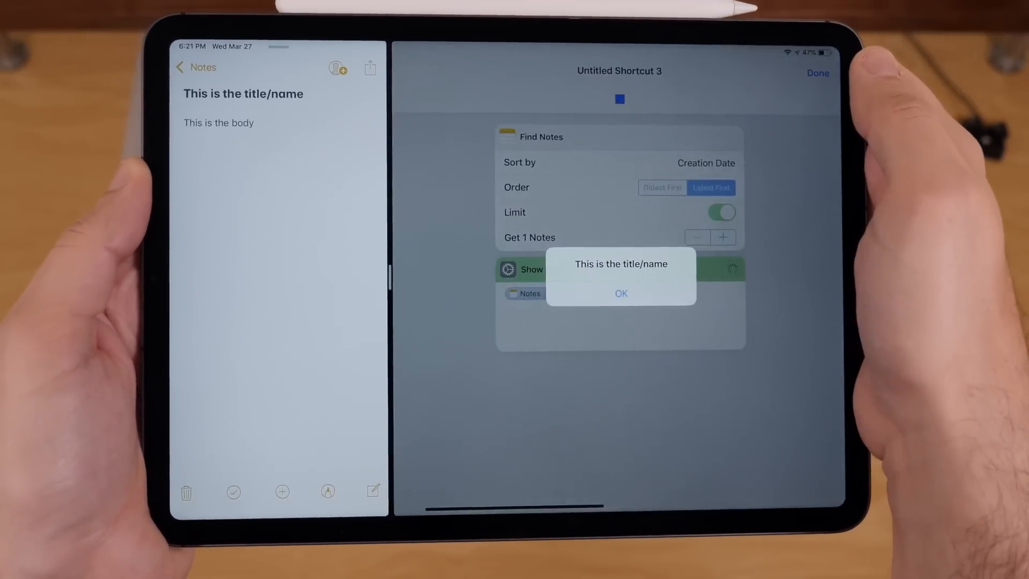
pyautogui.click(621, 294)
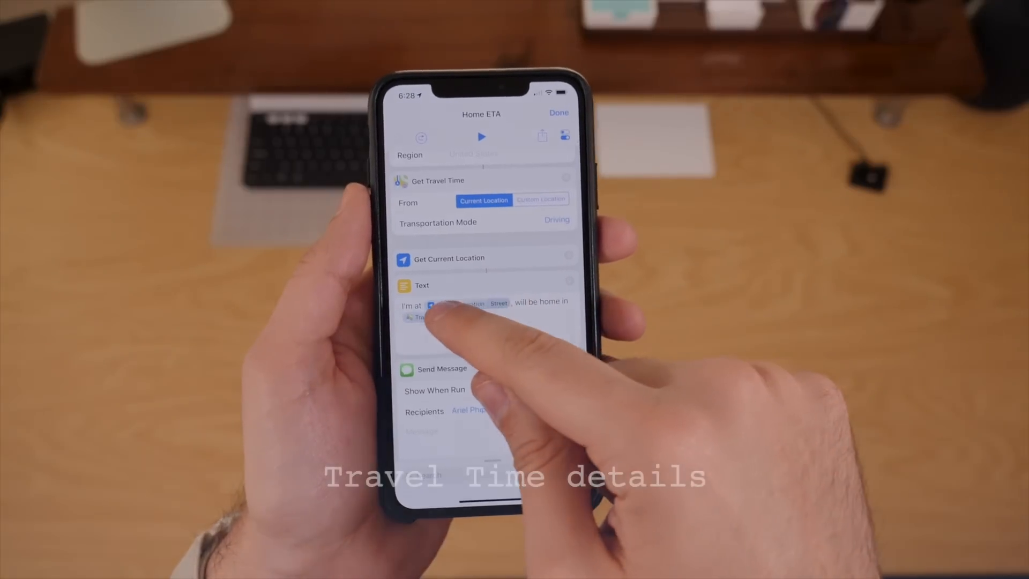
# Step: Set the Travel Time variable in the Text action to Arrival Time
pyautogui.click(421, 318)
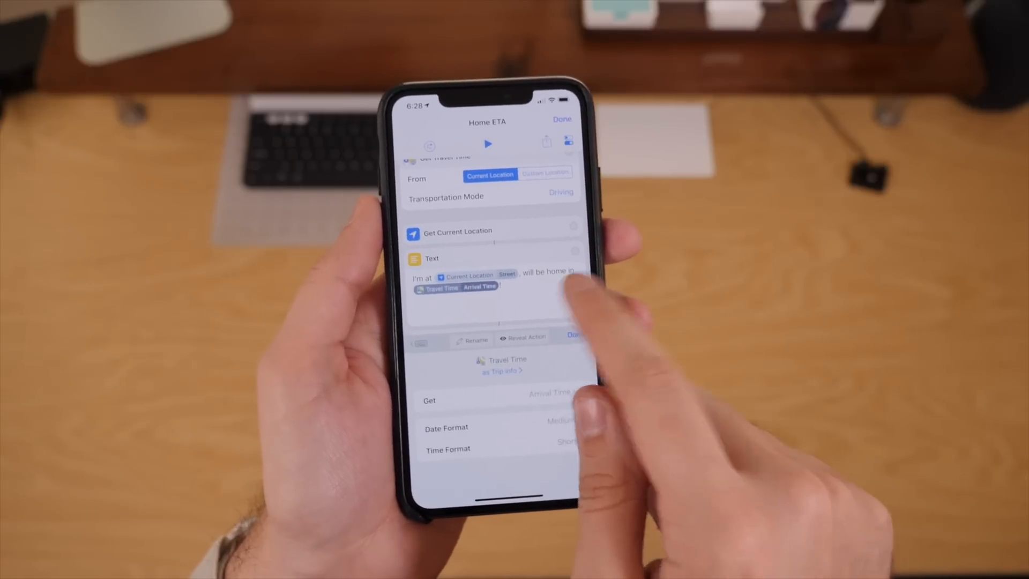
pyautogui.click(500, 277)
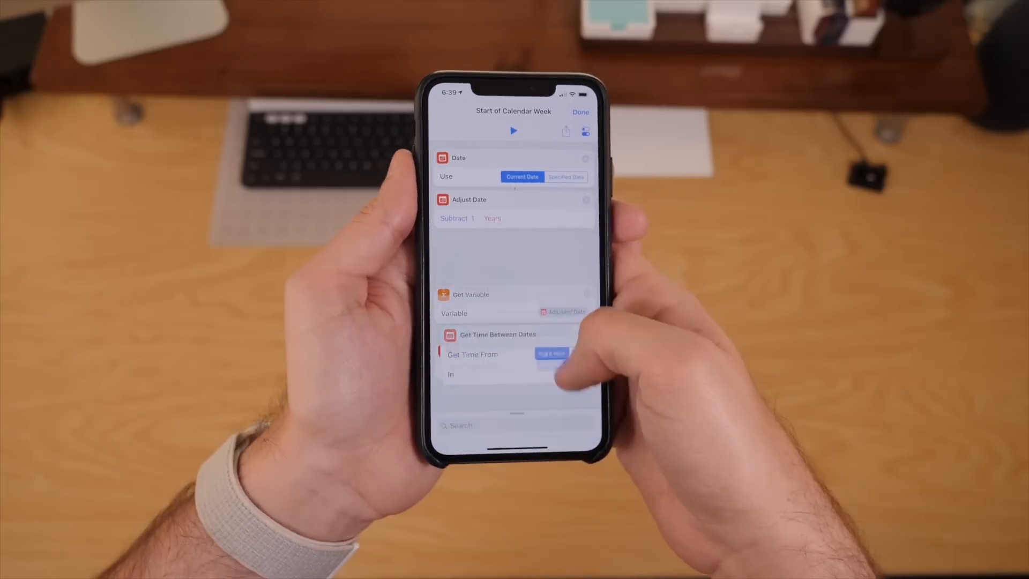
# Step: Show the date adjustment operations for the Adjust Date action
pyautogui.scroll(-3)
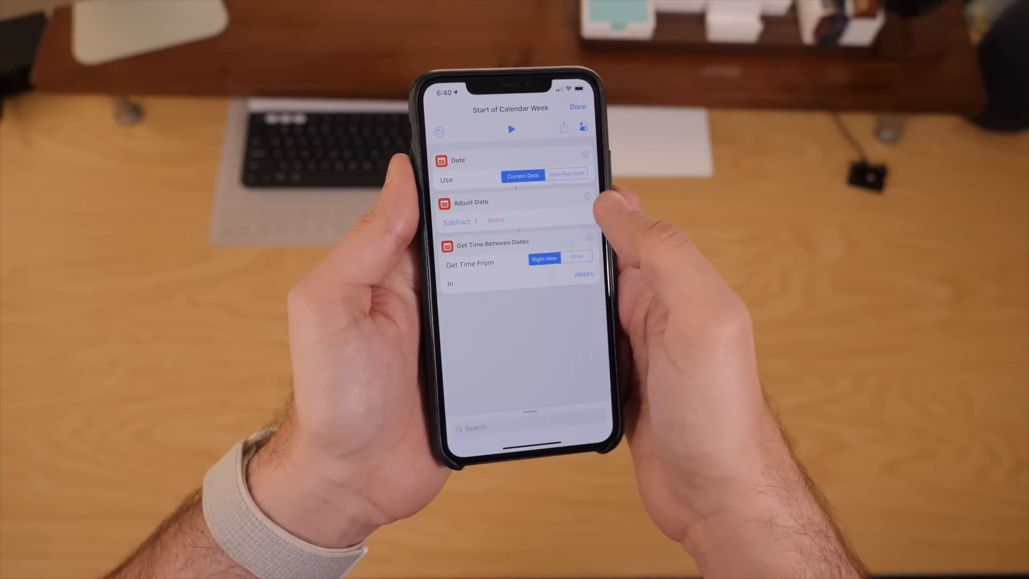
pyautogui.click(460, 222)
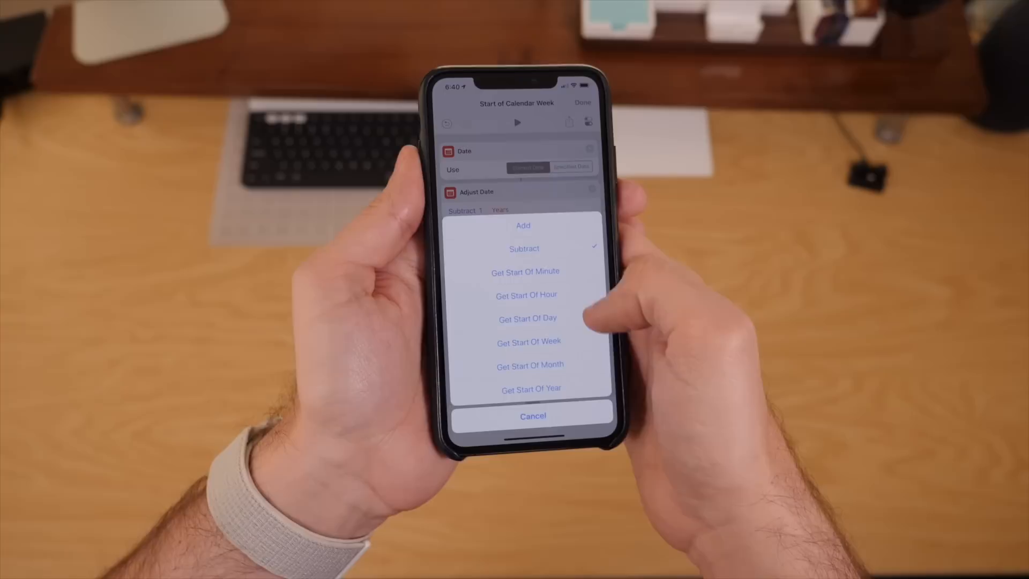